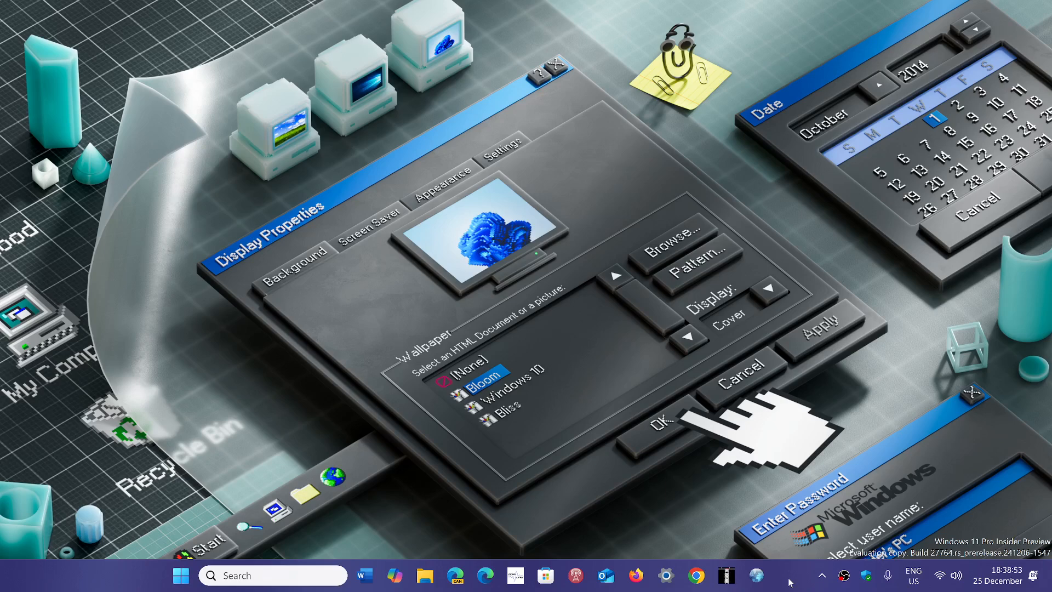
mouse_move(63, 537)
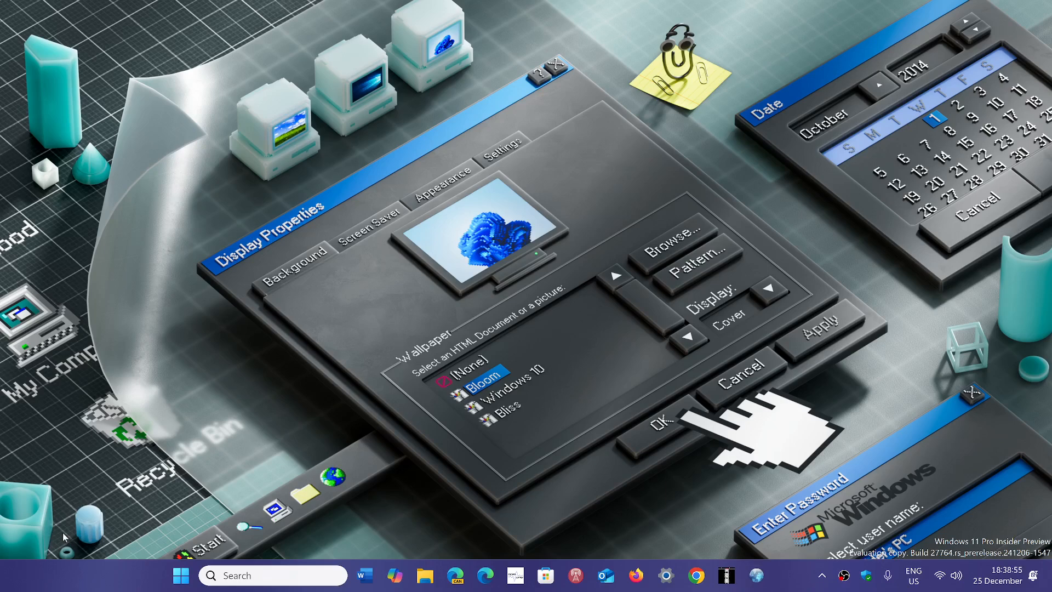
mouse_move(585, 561)
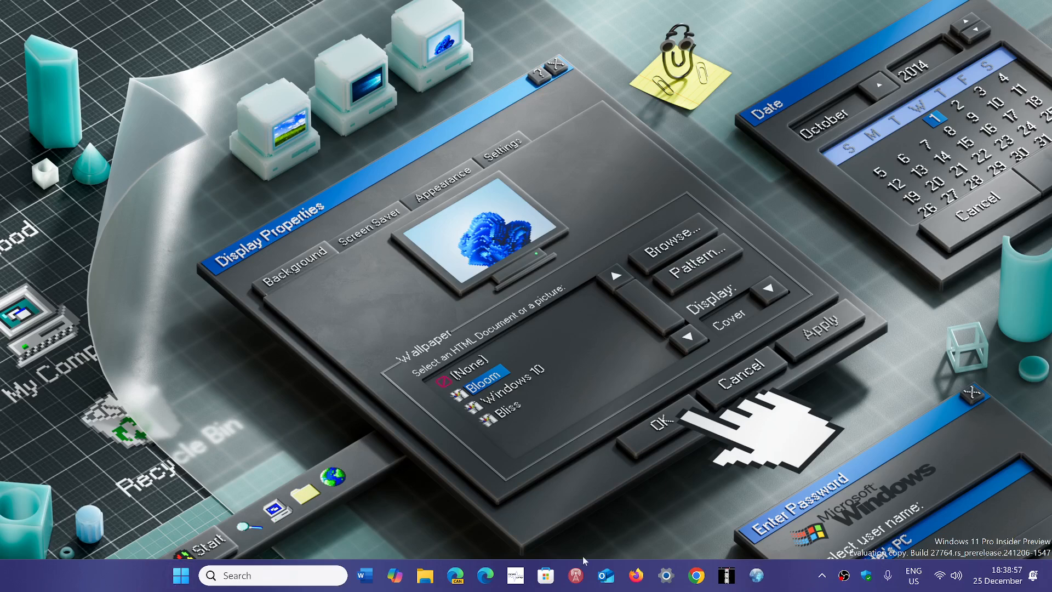
Launch the Settings app from the taskbar gear icon, landing on its Home page
left_click(665, 575)
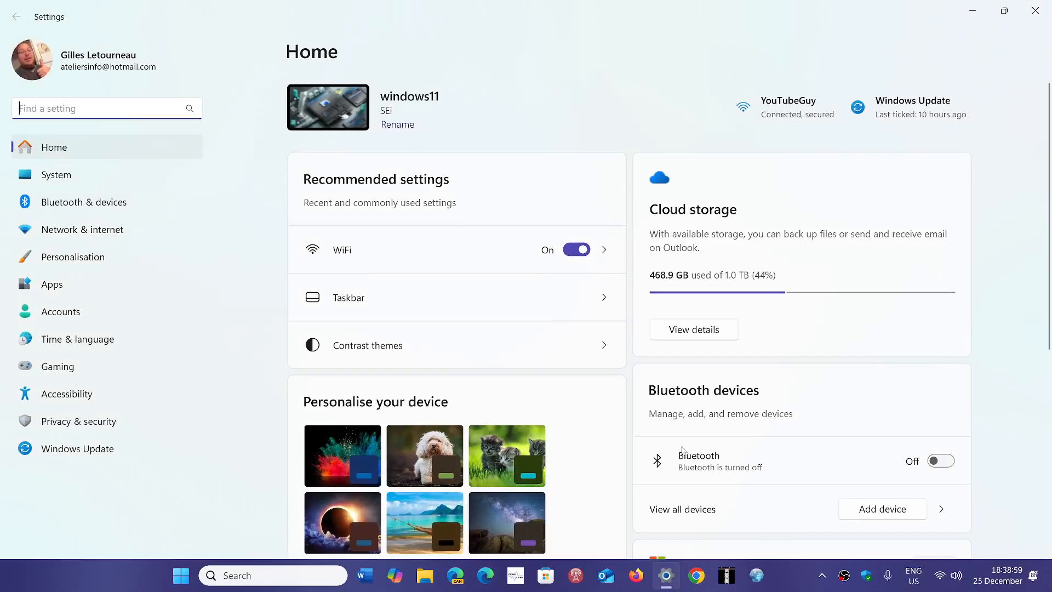
mouse_move(234, 369)
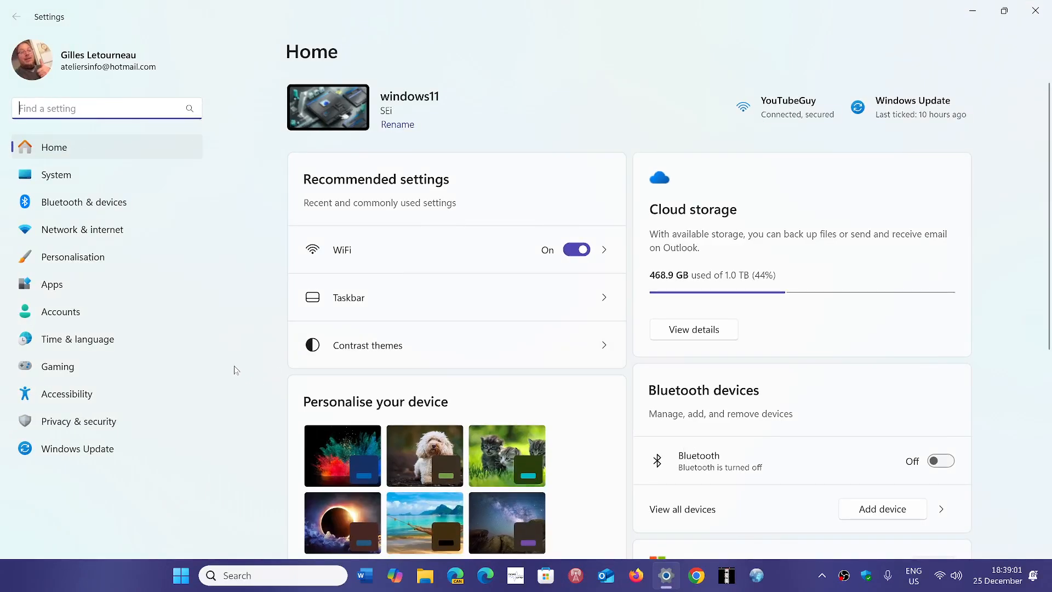
Show the Windows Update page from the sidebar, confirming 'You're up to date'
left_click(76, 448)
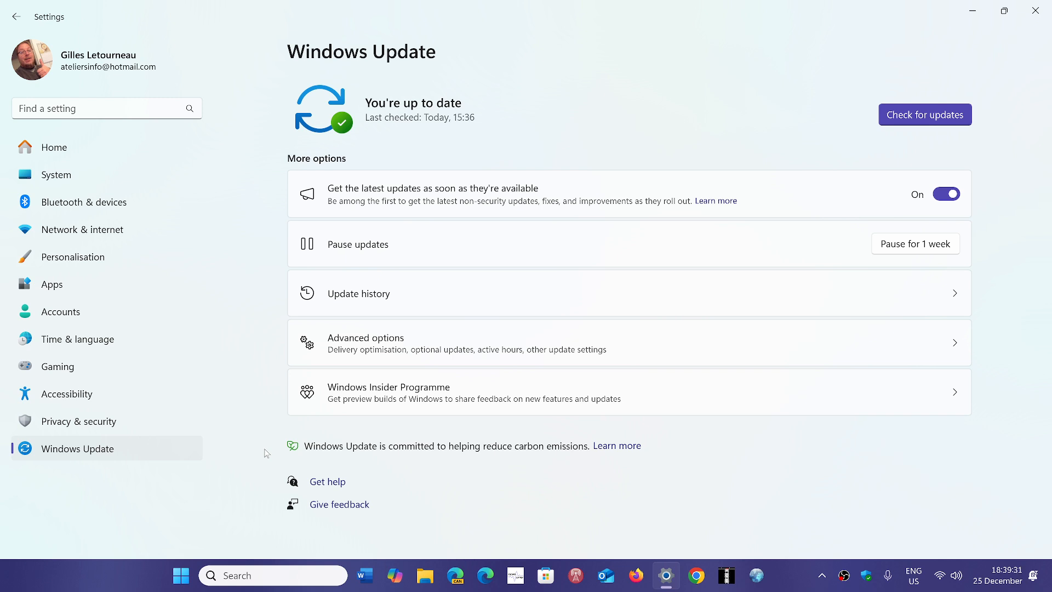
mouse_move(480, 484)
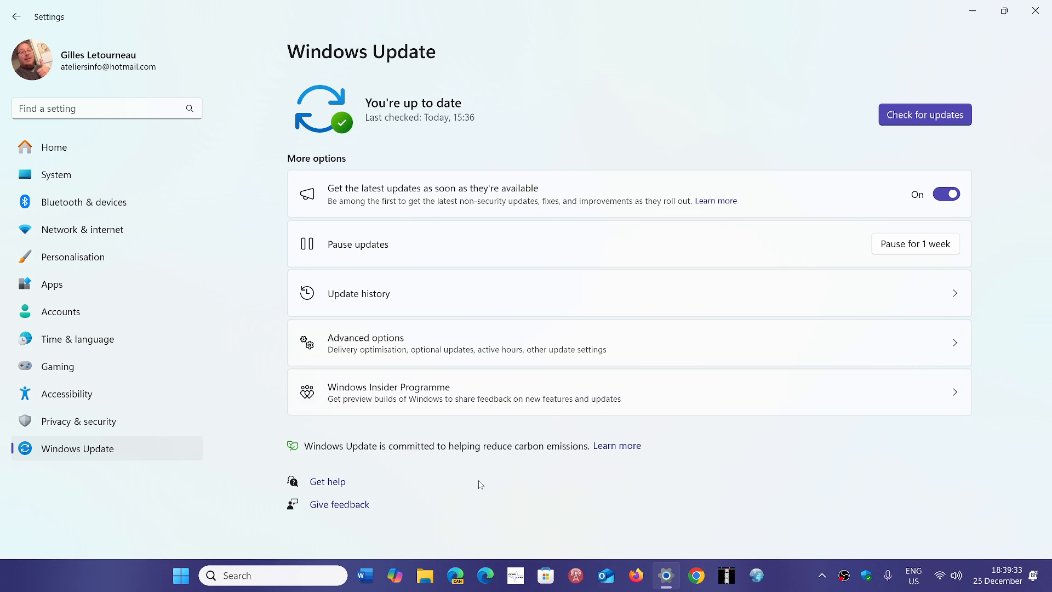
mouse_move(803, 471)
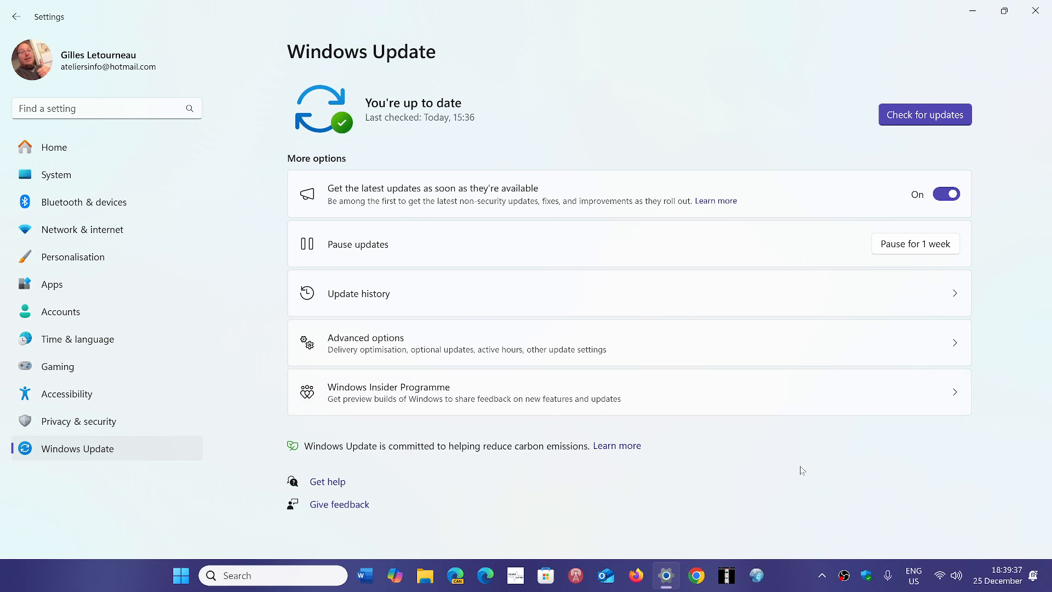
mouse_move(730, 148)
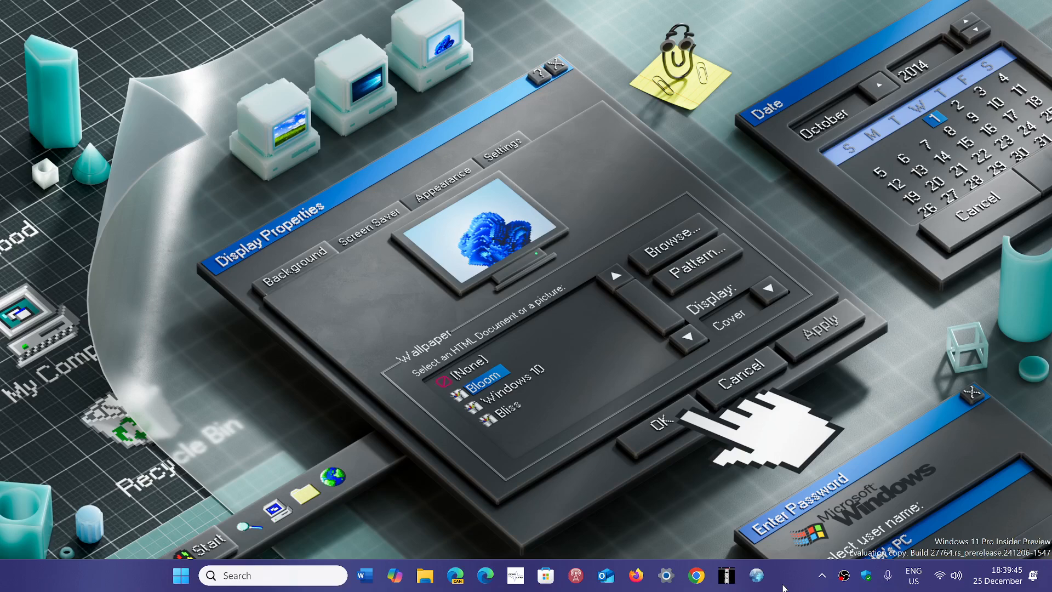
mouse_move(795, 552)
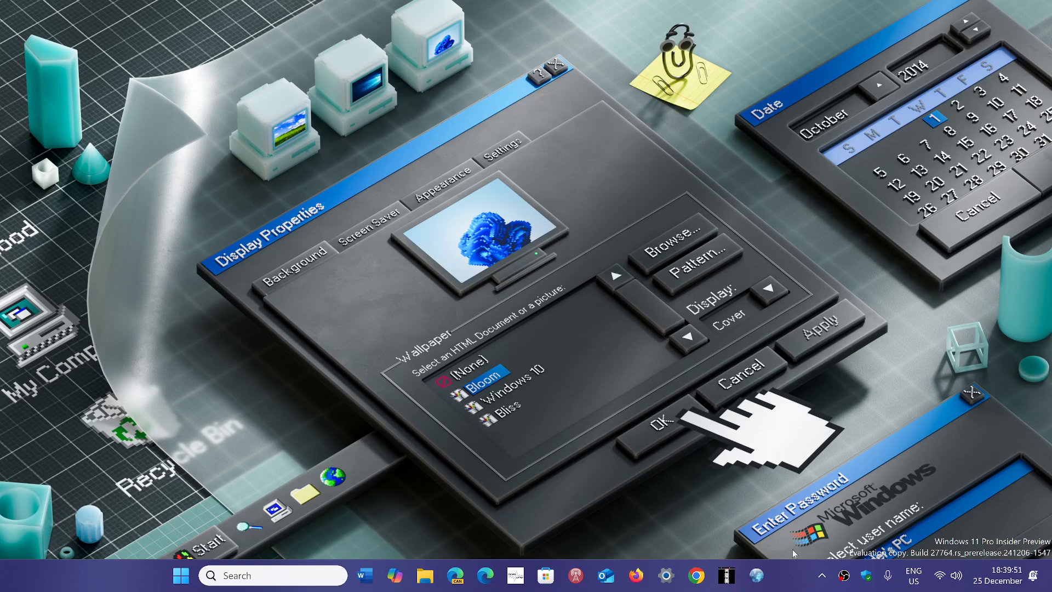
mouse_move(793, 580)
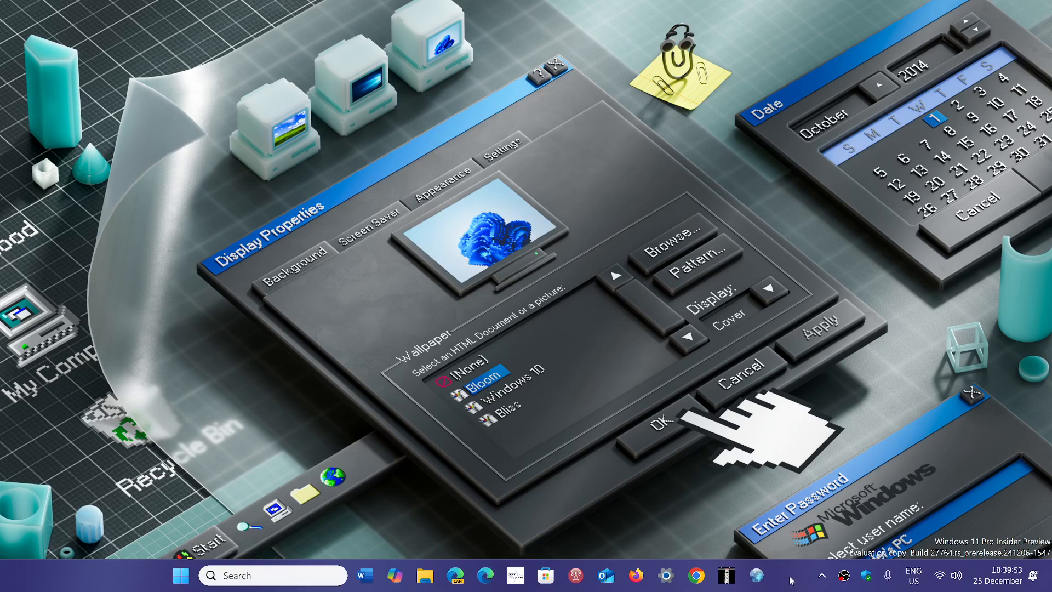